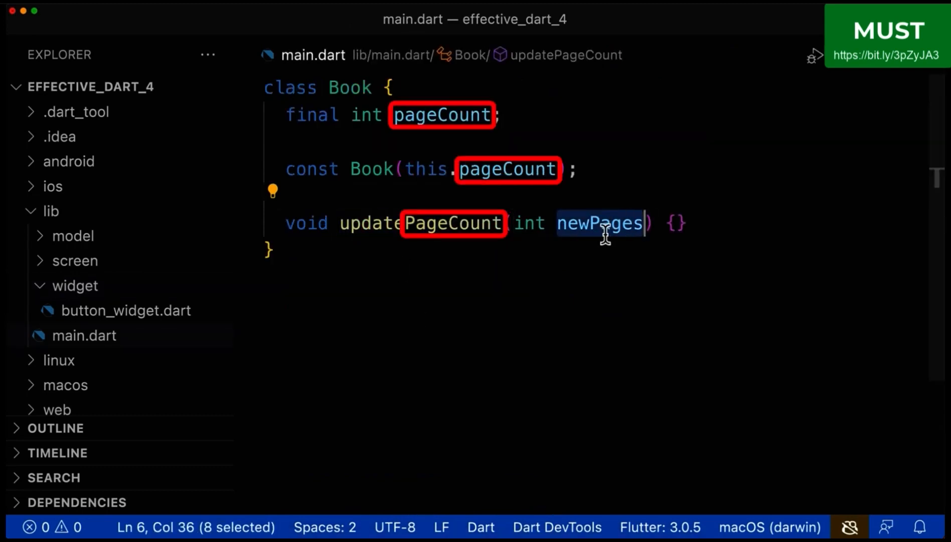
Replace the newPages parameter in updatePageCount with pageCount.
text(pageCount)
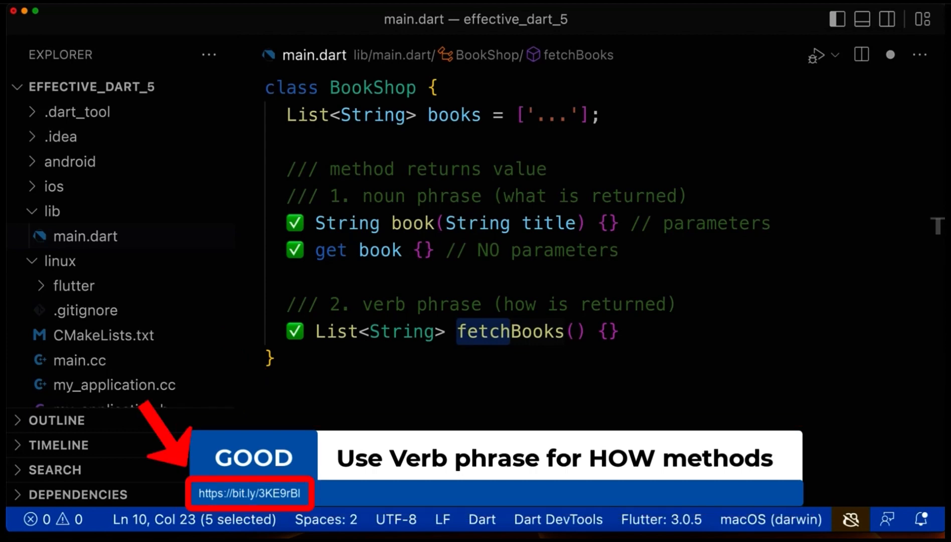
Select fetchBooks in the BookShop class of effective_dart_5's main.dart.
click(250, 492)
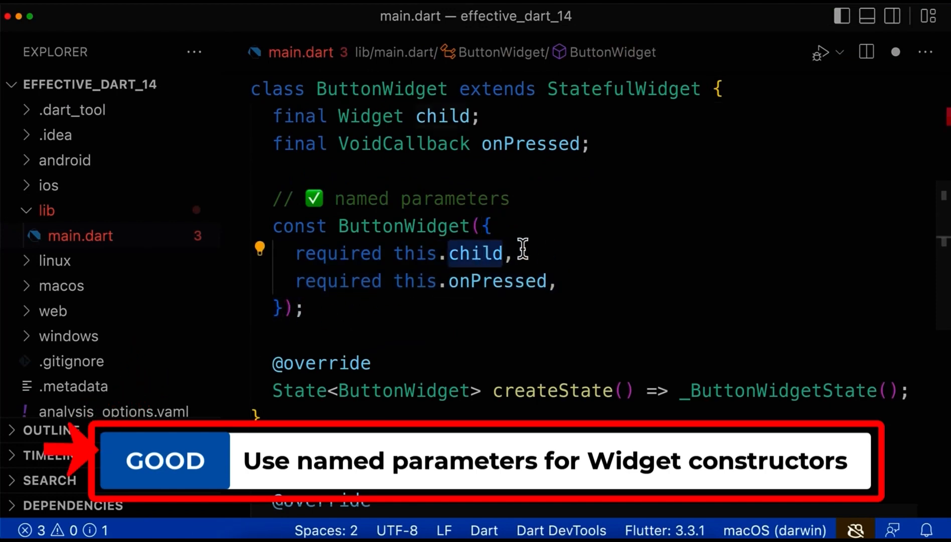
Highlight the required onPressed parameter in the ButtonWidget constructor.
double_click(497, 281)
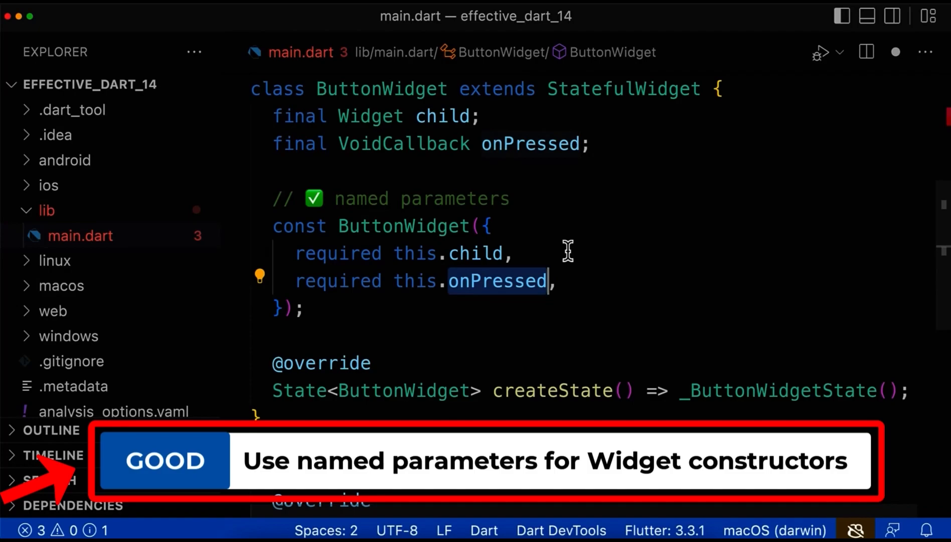